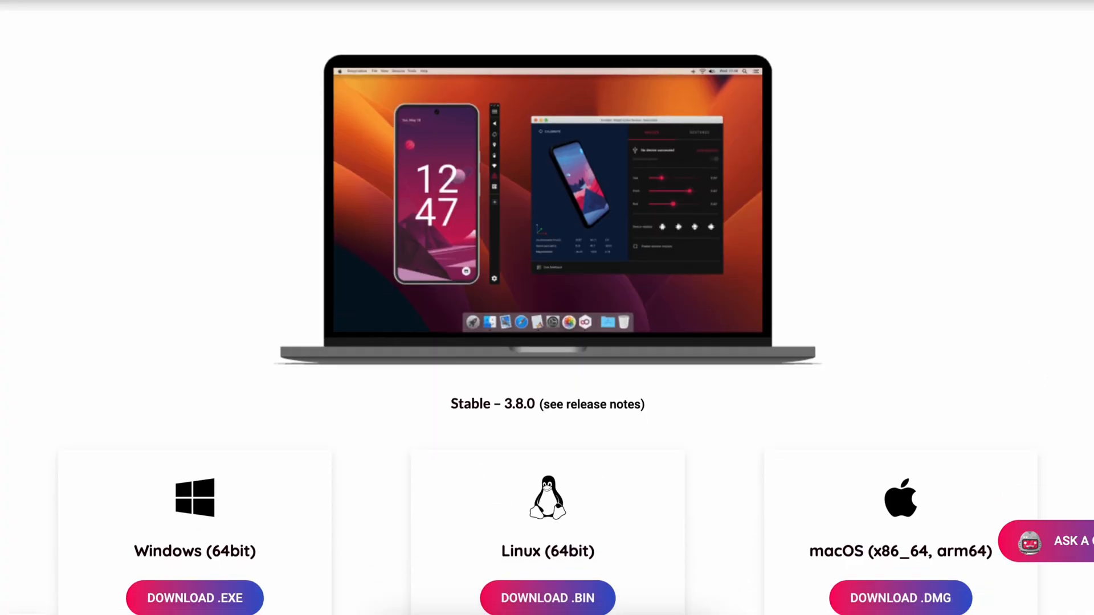
Scroll to the Genymotion Windows, Linux and macOS download cards and Requirements
{"action": "scroll", "scroll_direction": "down", "scroll_amount": 3}
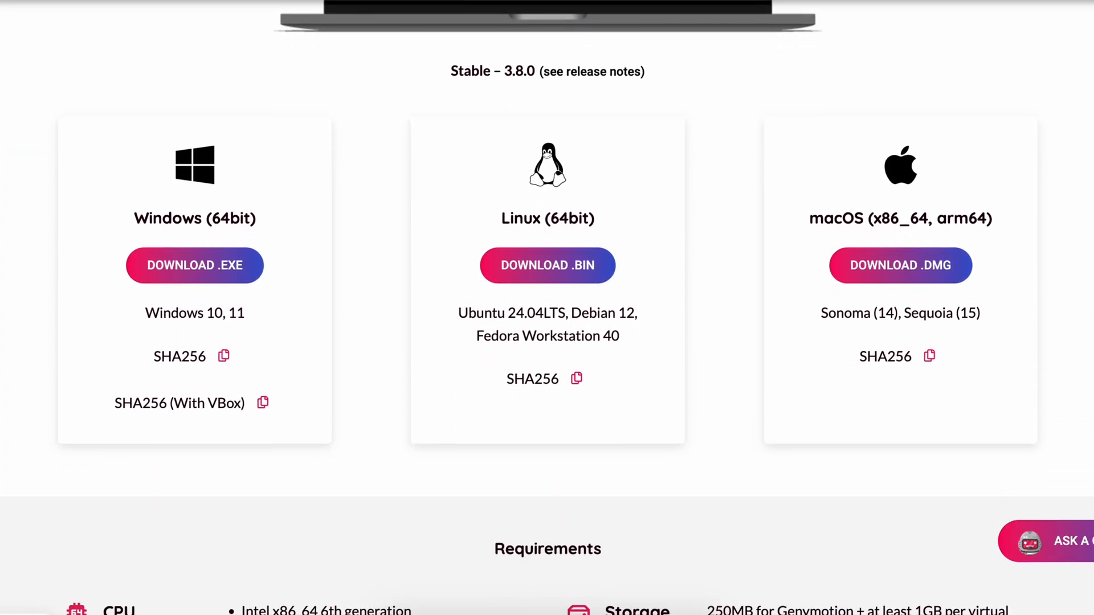
{"action": "scroll", "scroll_direction": "down", "scroll_amount": 3}
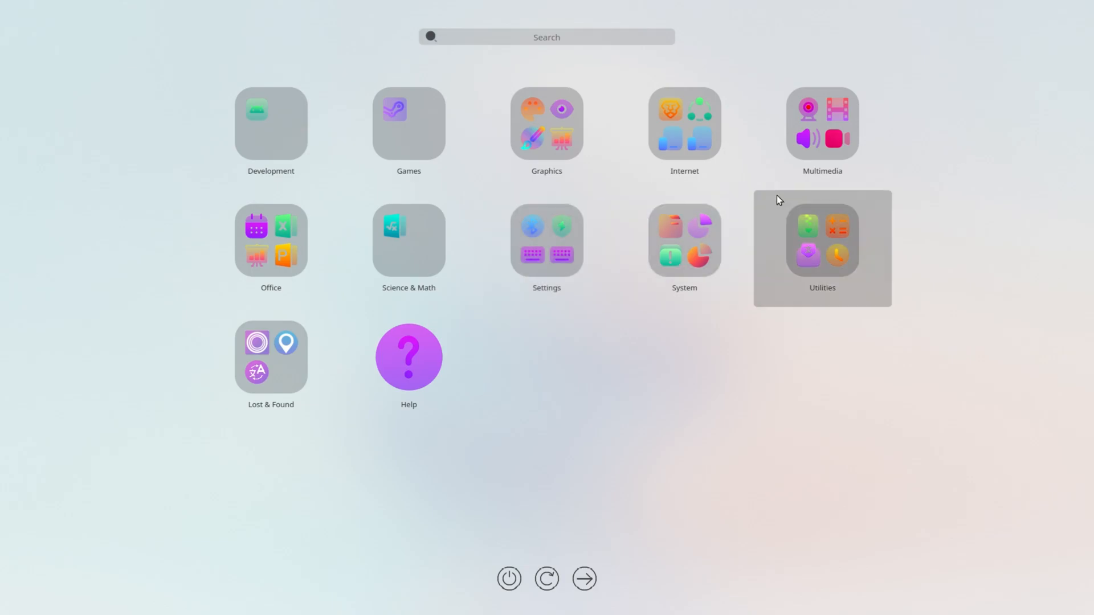
Browse the launcher's Internet apps, then open the Multimedia folder showing VLC
{"action": "left_click", "coordinate": [547, 124]}
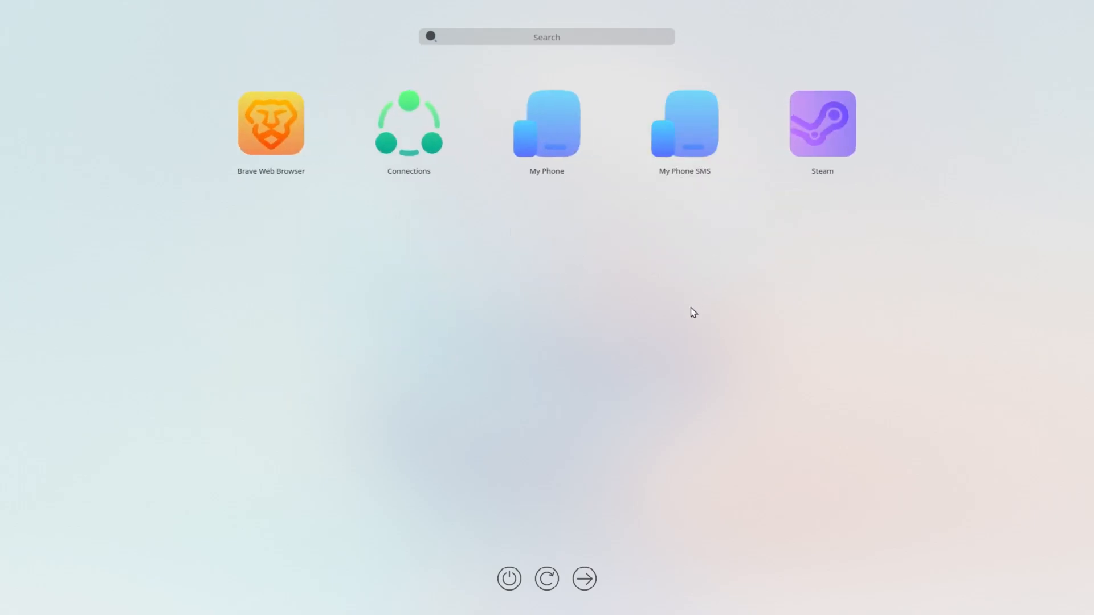
{"action": "mouse_move", "coordinate": [829, 145]}
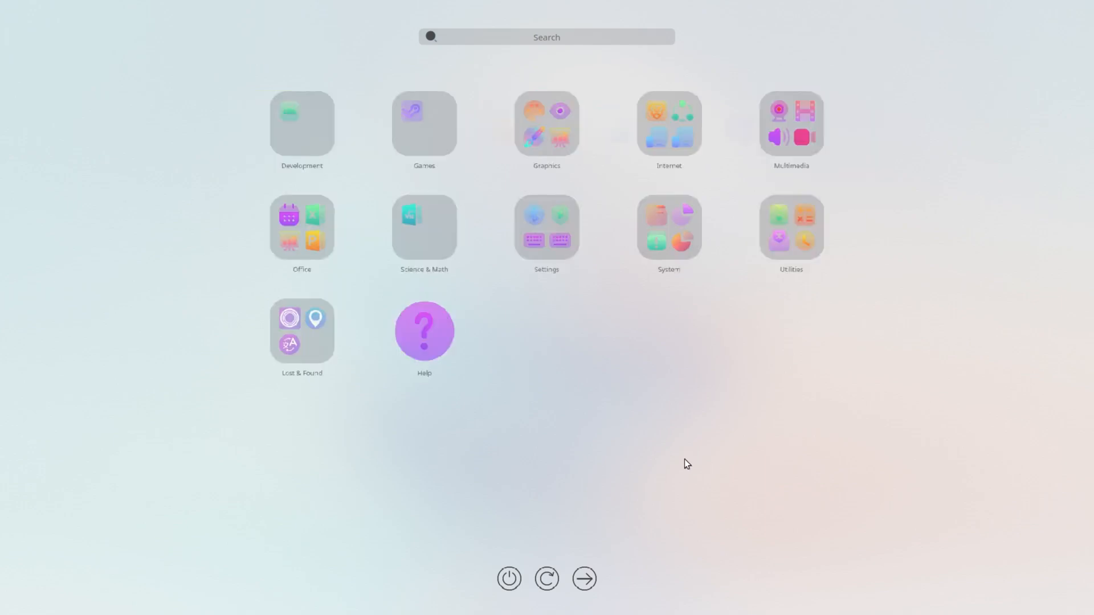
{"action": "left_click", "coordinate": [791, 124]}
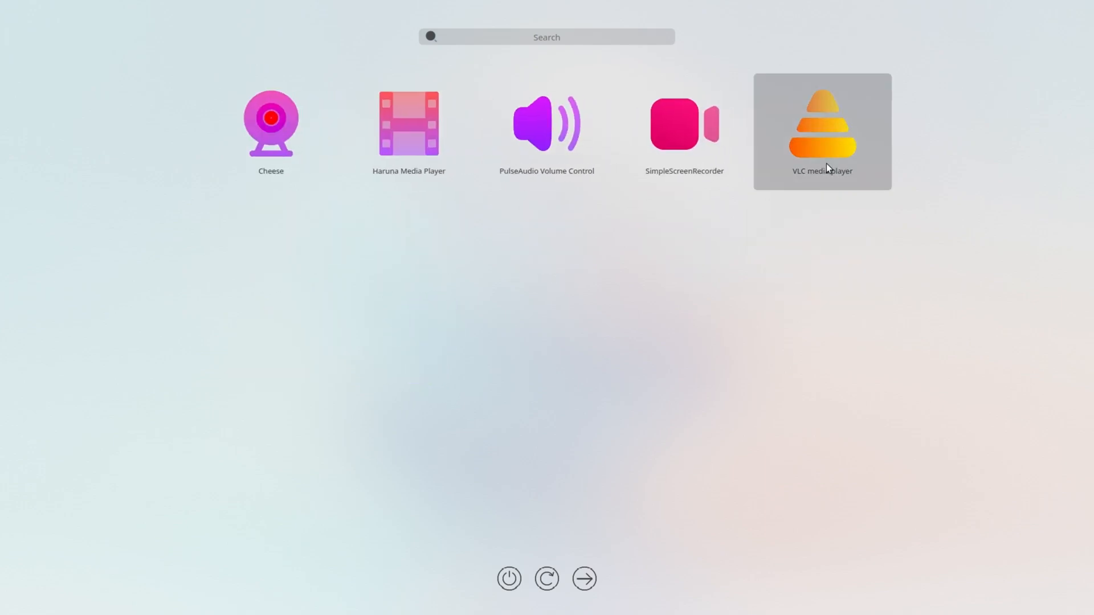
{"action": "mouse_move", "coordinate": [709, 361]}
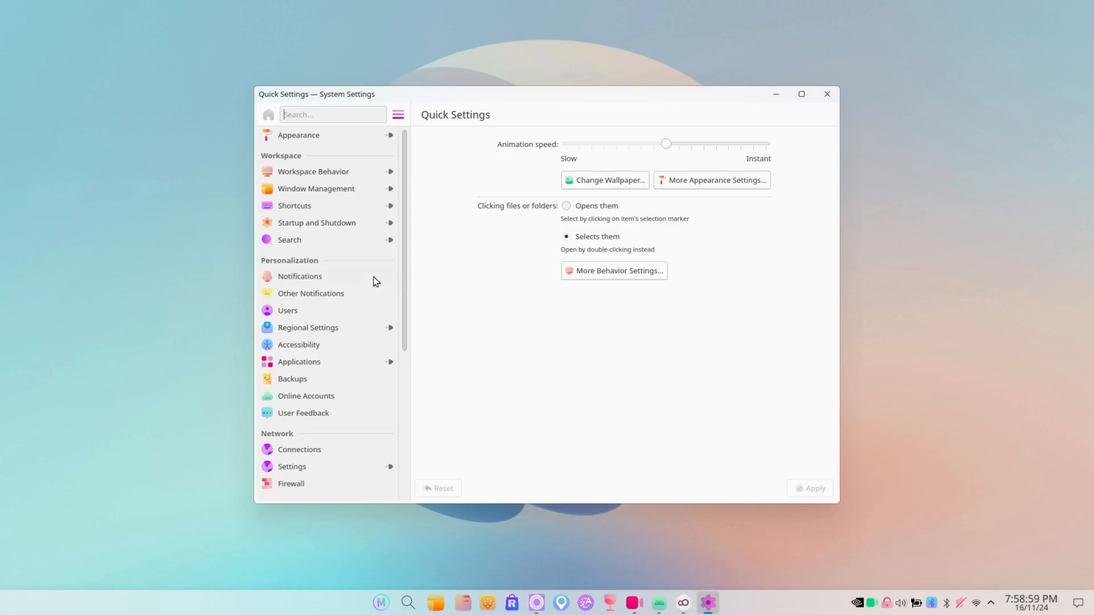
Scroll the sidebar to System Administration and select About this System
{"action": "scroll", "scroll_direction": "down", "scroll_amount": 3}
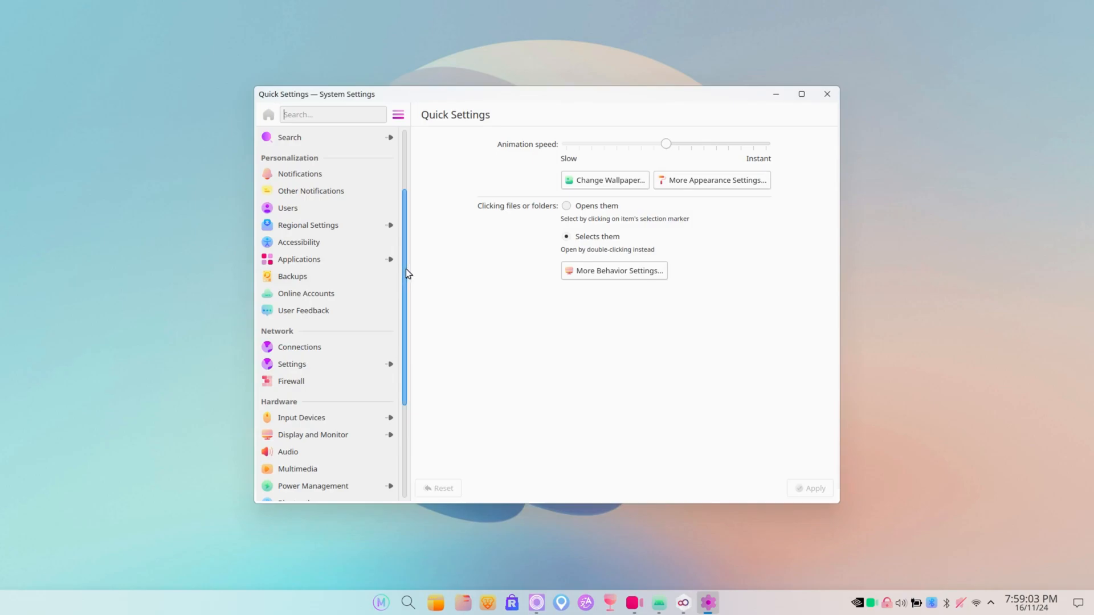
{"action": "scroll", "scroll_direction": "down", "scroll_amount": 3}
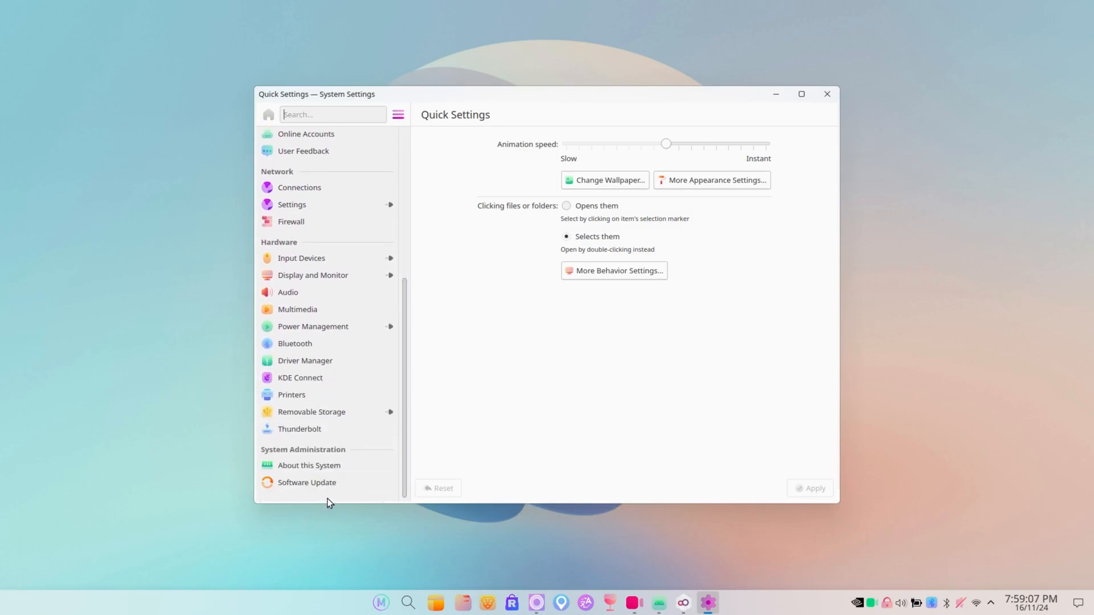
{"action": "left_click", "coordinate": [309, 466]}
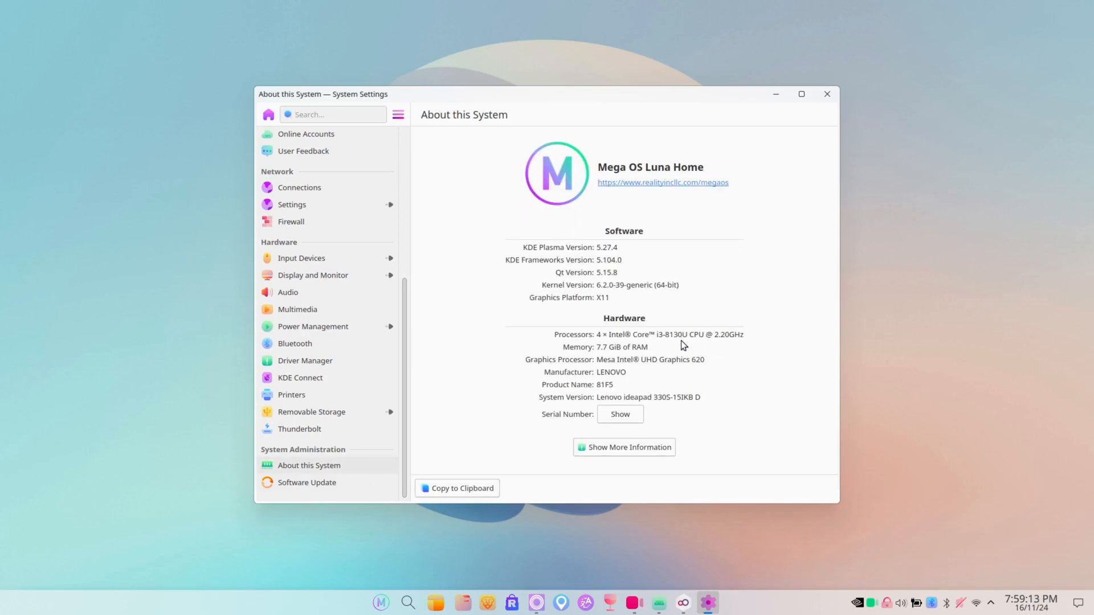
{"action": "mouse_move", "coordinate": [708, 334]}
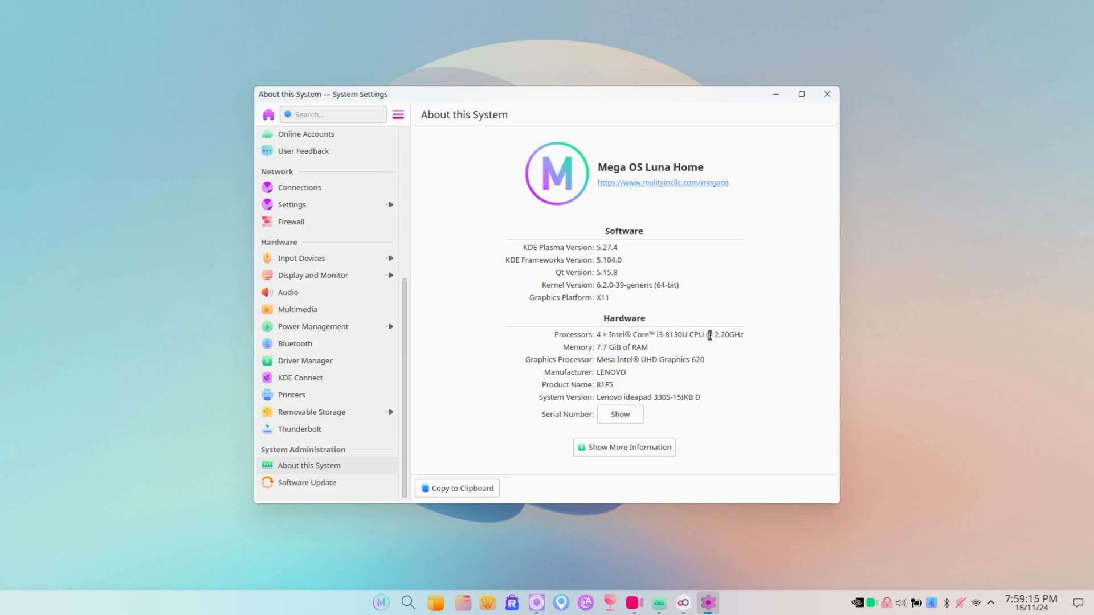
{"action": "mouse_move", "coordinate": [683, 440]}
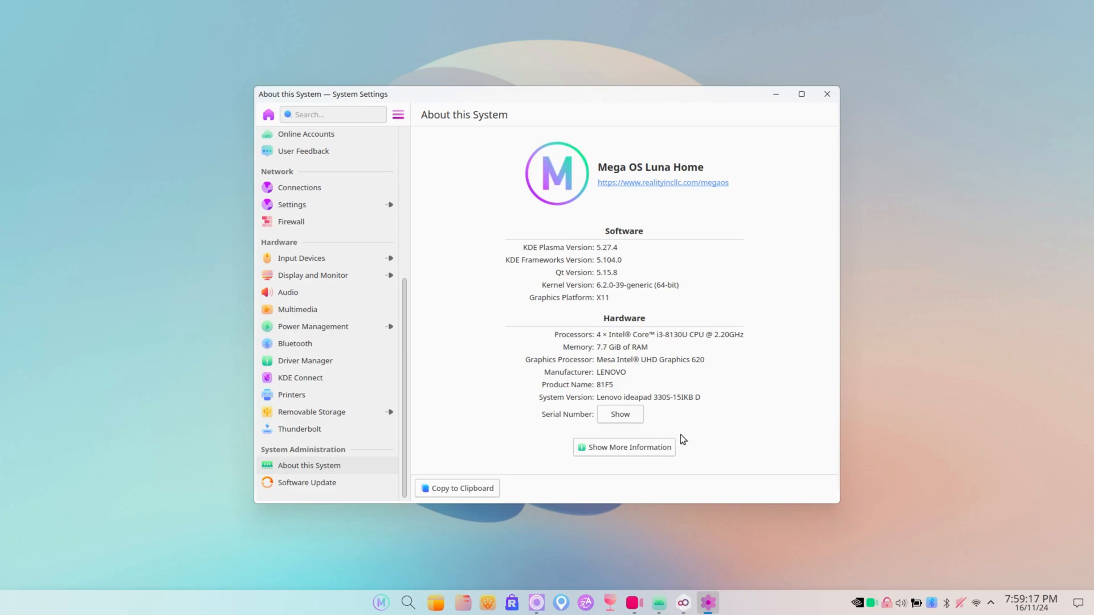